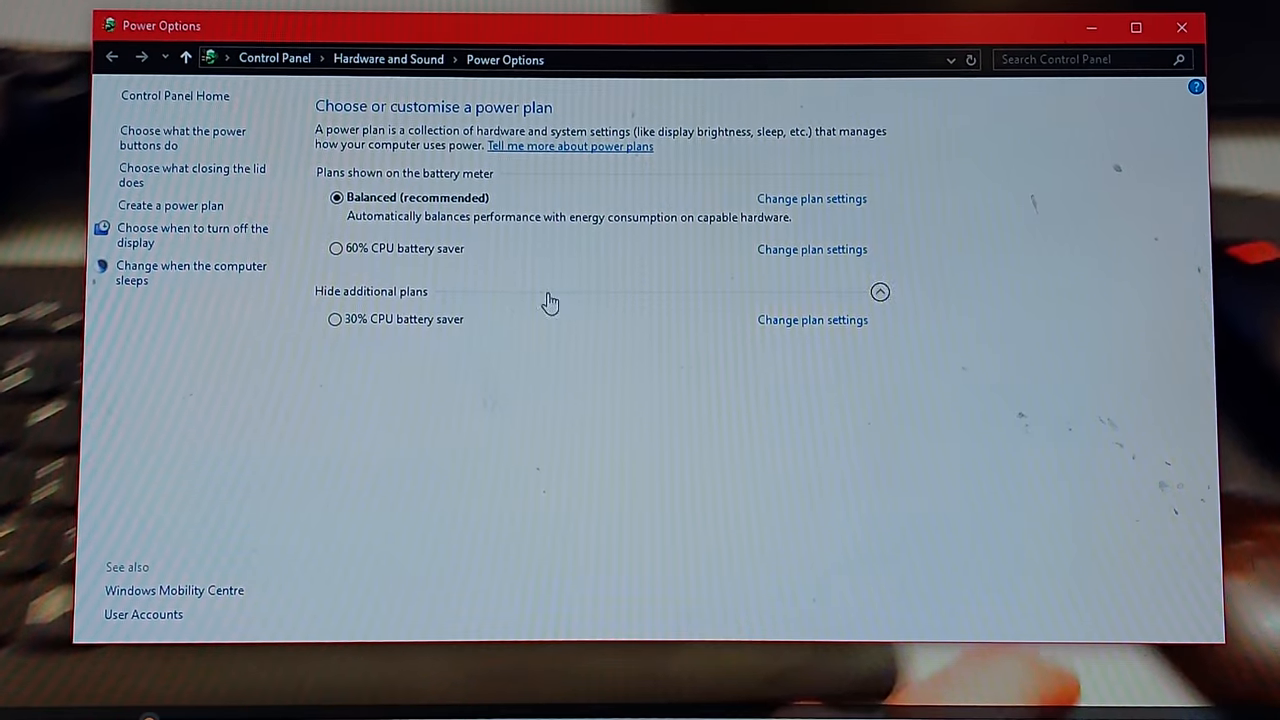
Step: Switch the active power plan from 60% CPU to the 30% CPU battery saver plan
click(336, 248)
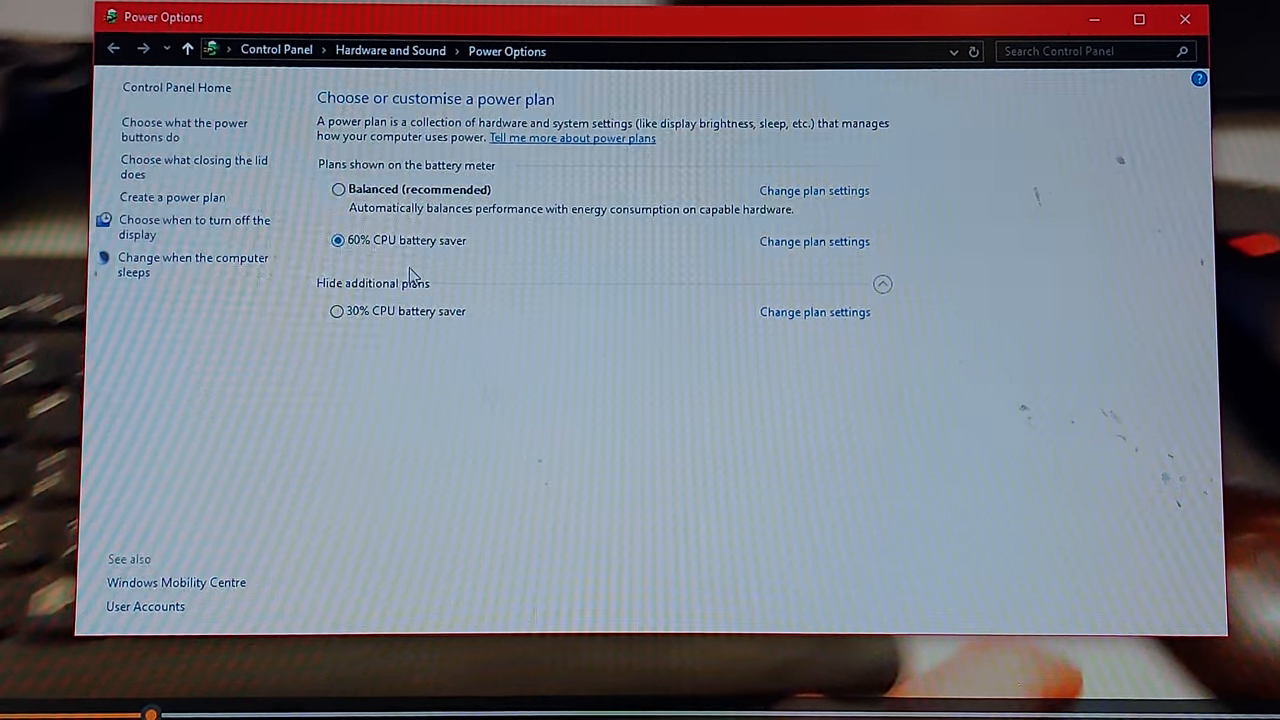
click(338, 310)
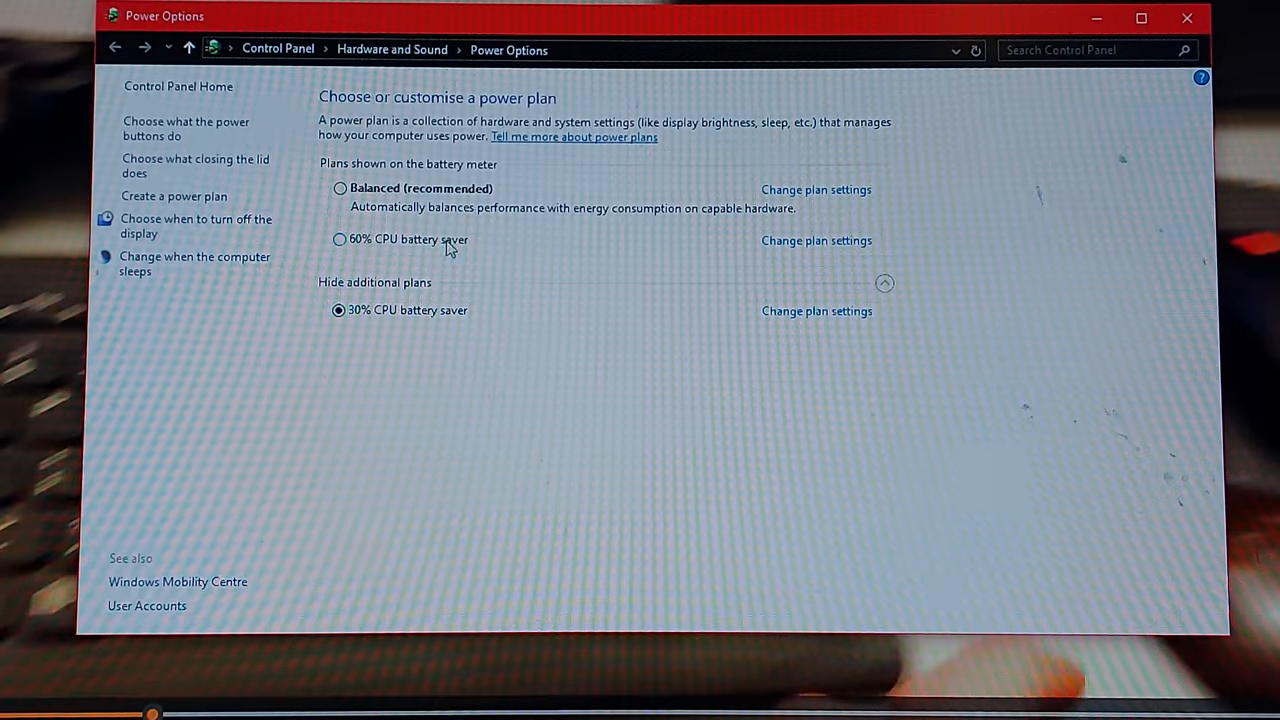